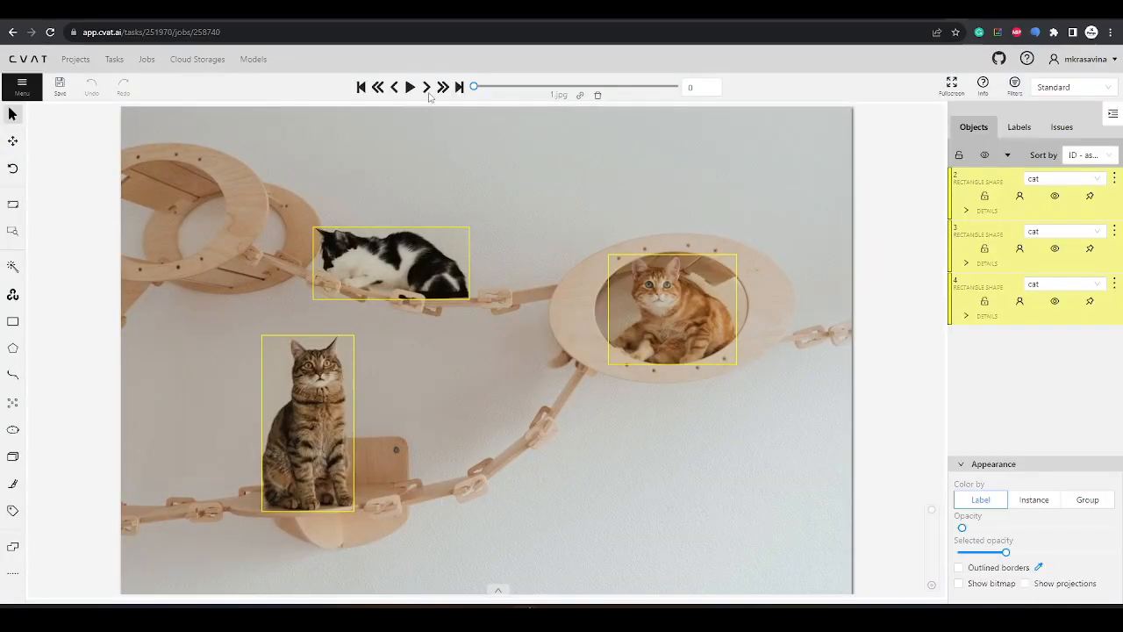
# Step forward through several frames of the job, then return to the first frame.
pyautogui.click(426, 86)
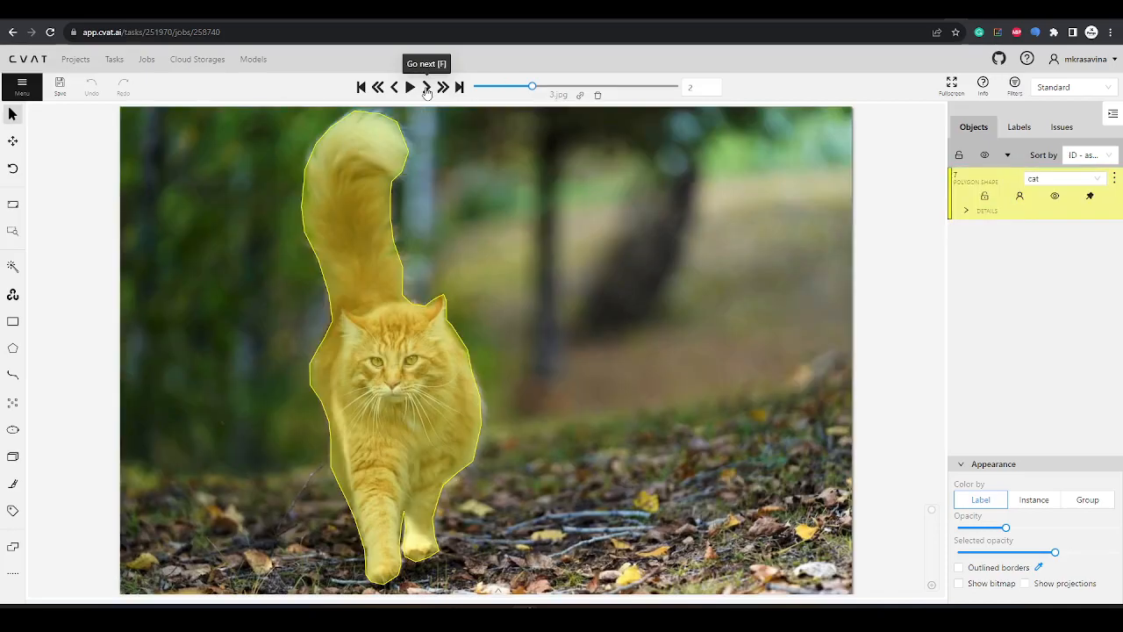
pyautogui.click(427, 86)
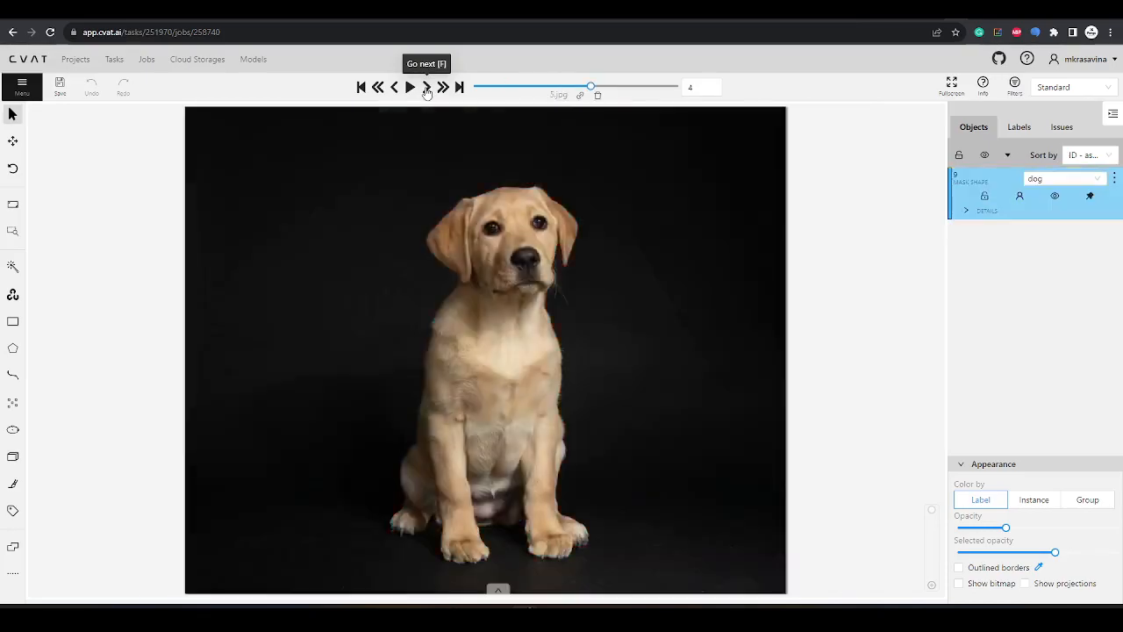
pyautogui.click(426, 87)
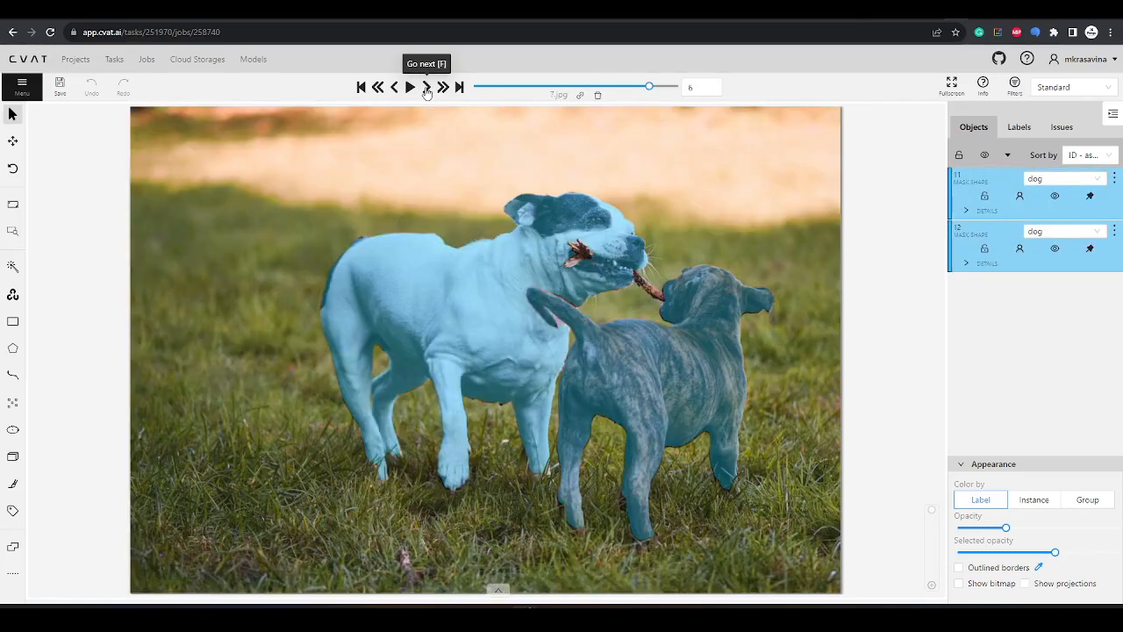
pyautogui.click(427, 87)
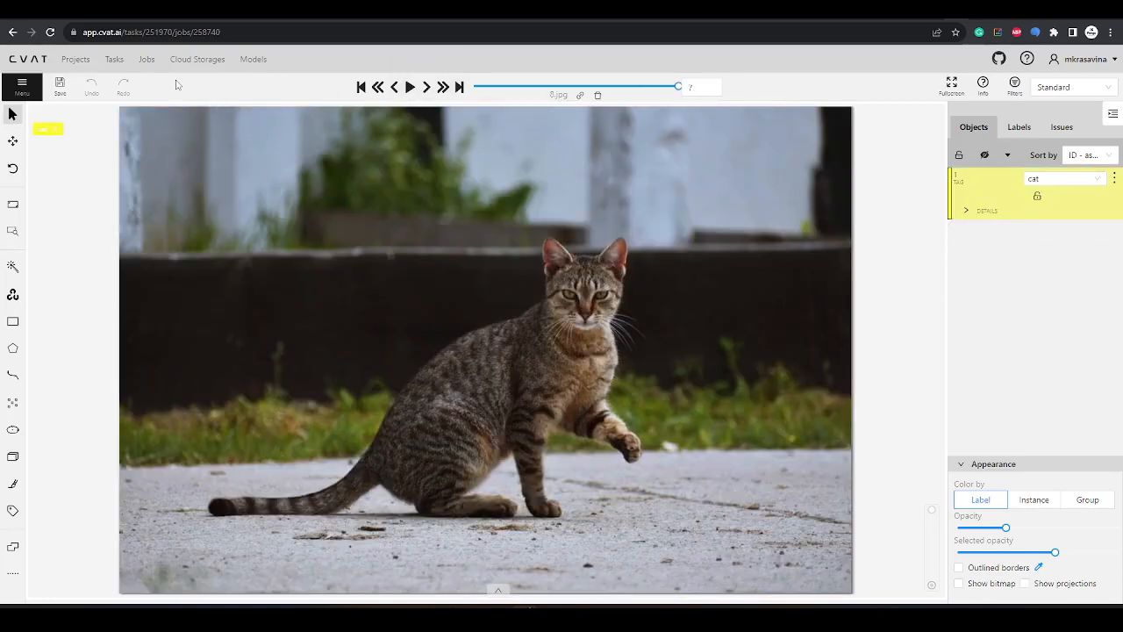
pyautogui.click(359, 87)
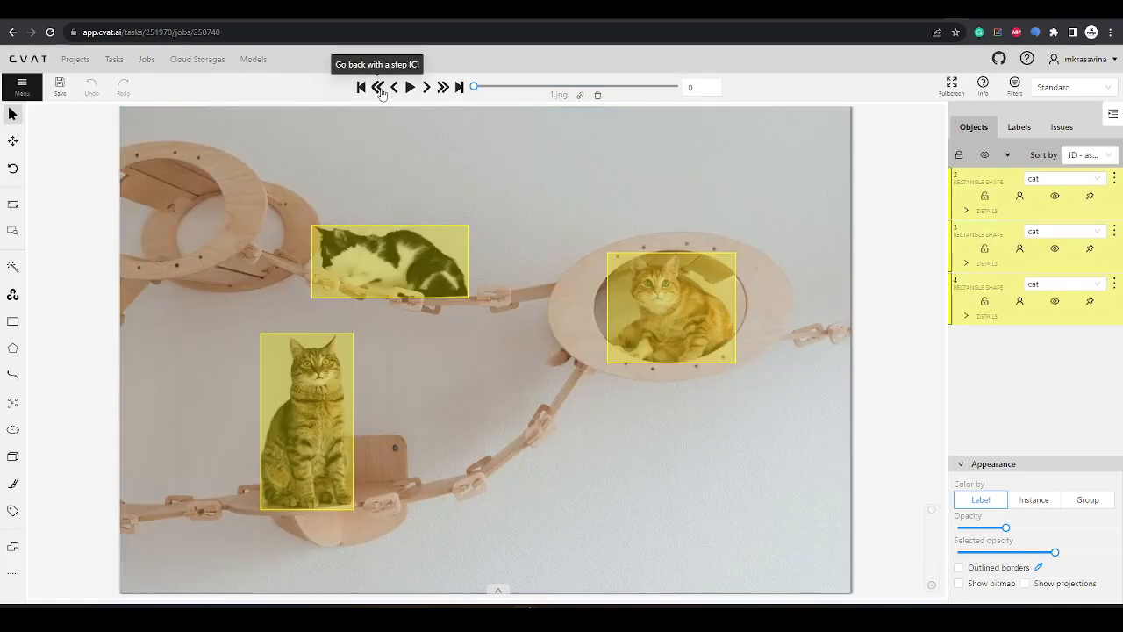
pyautogui.moveTo(373, 101)
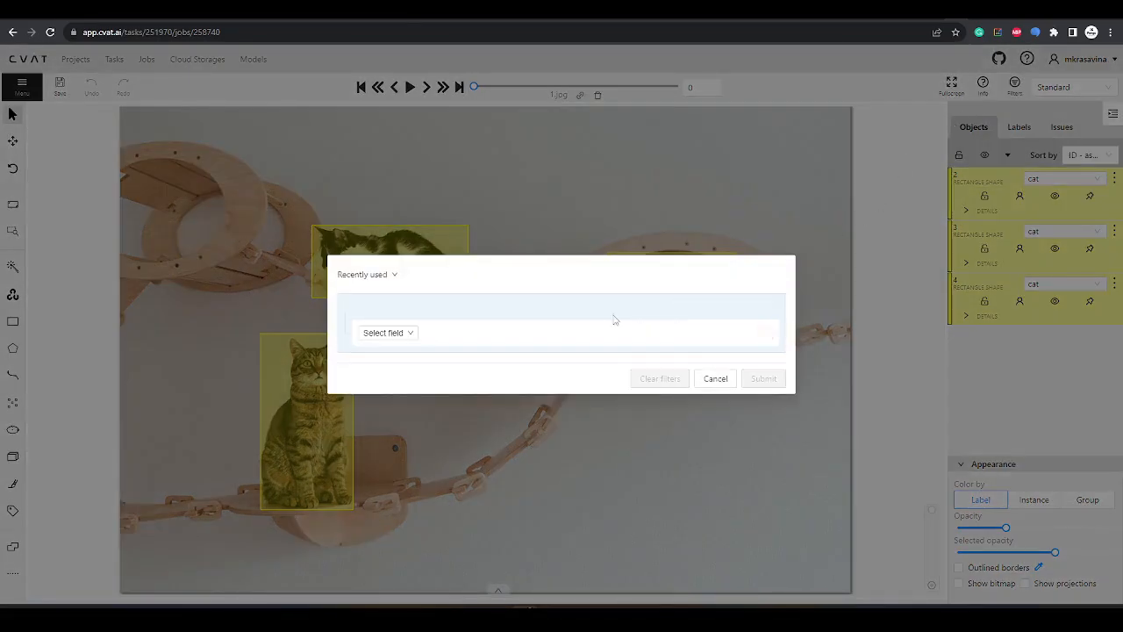
# Apply a filter of Label == cat to the job's annotations.
pyautogui.click(386, 333)
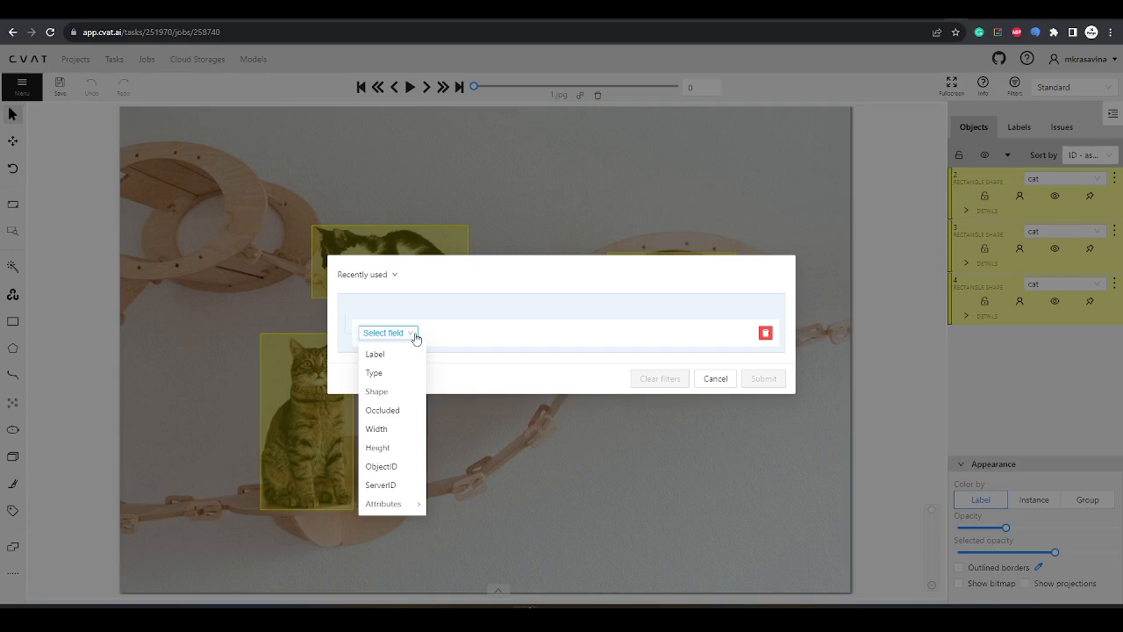
pyautogui.click(374, 354)
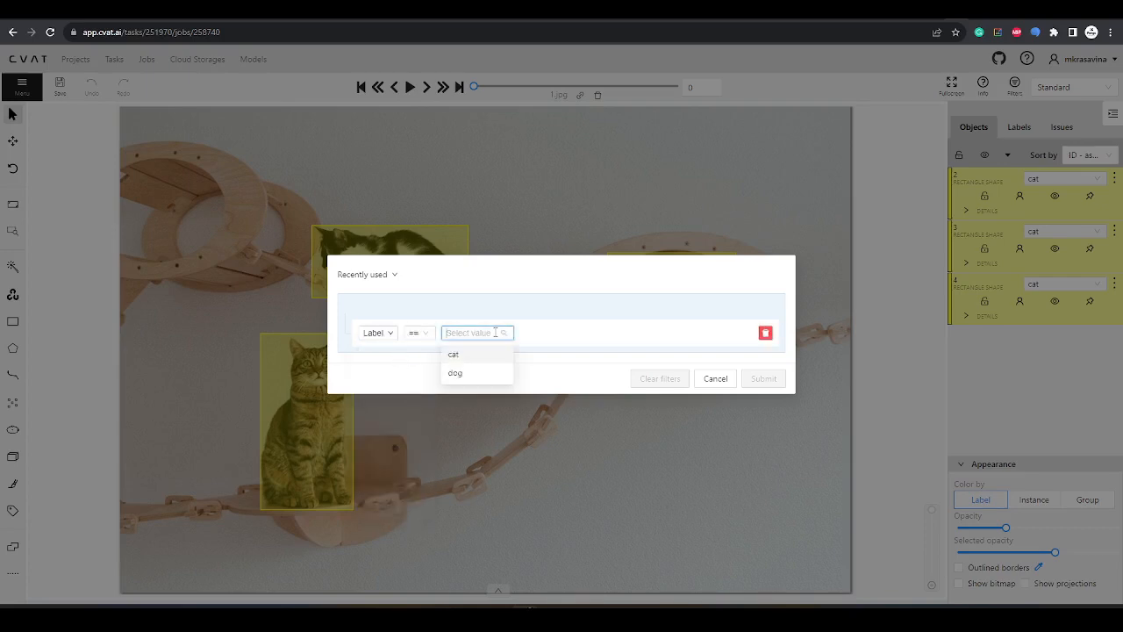
pyautogui.click(453, 354)
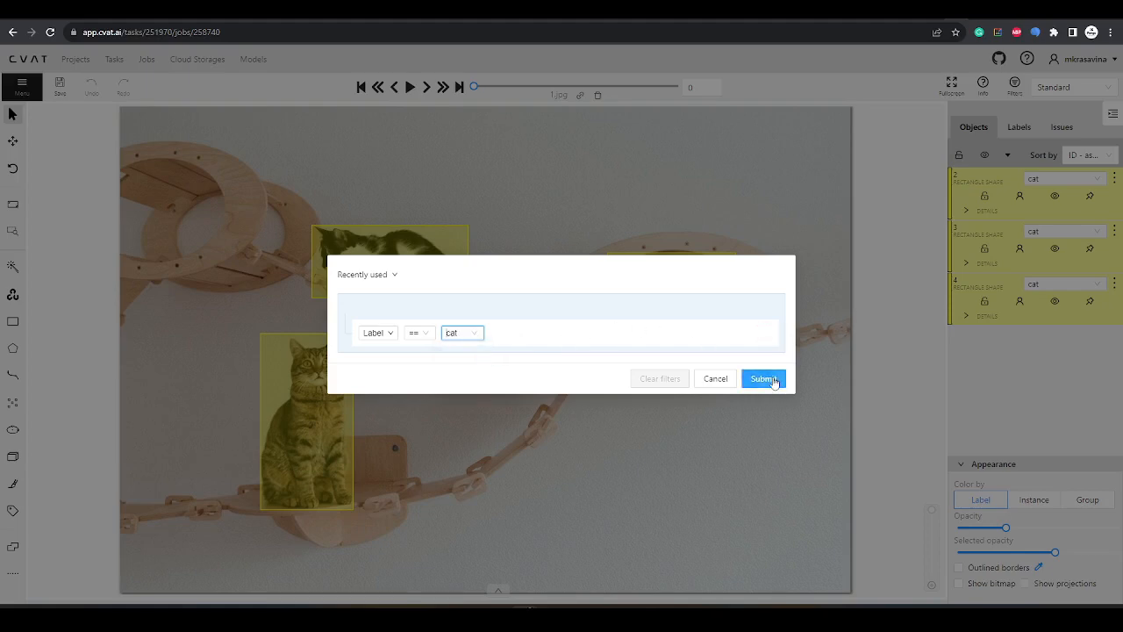
pyautogui.click(762, 378)
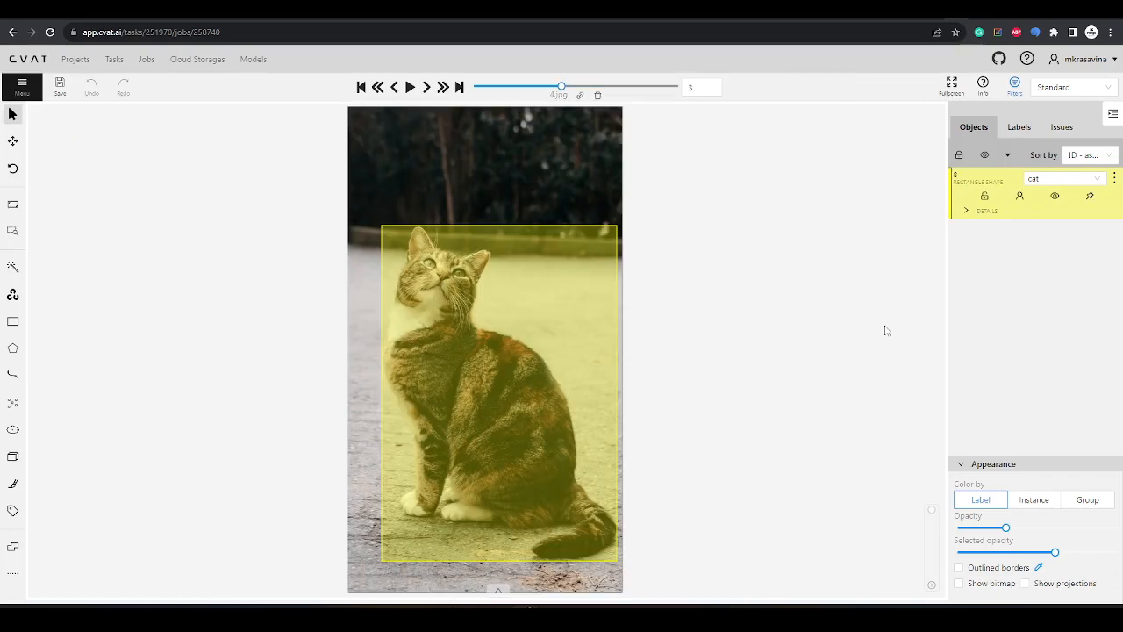
pyautogui.click(361, 86)
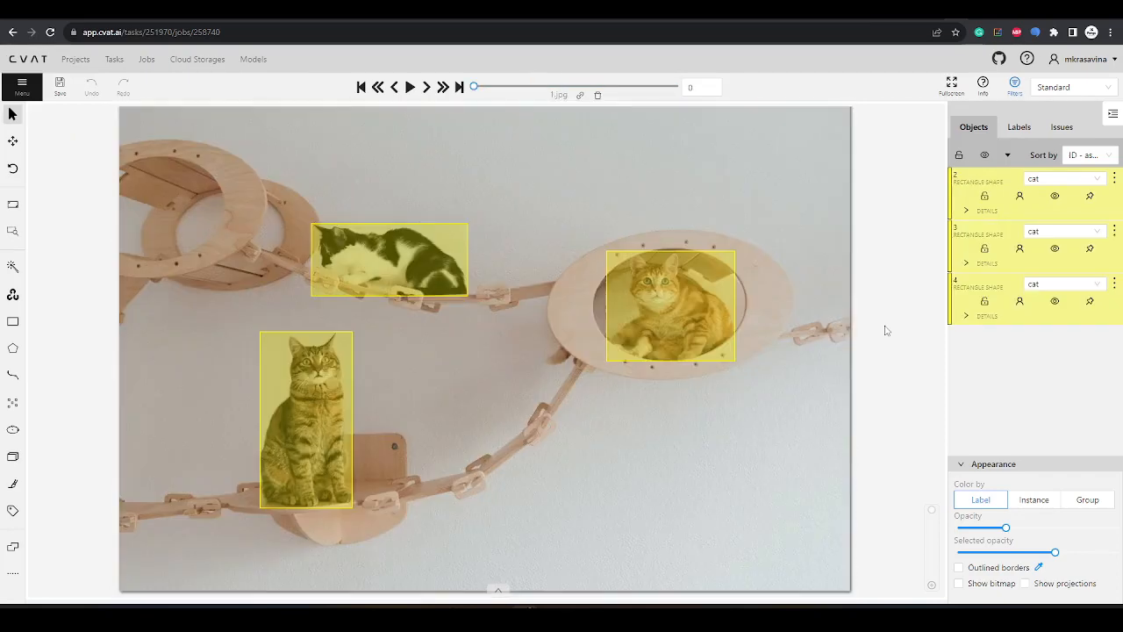
pyautogui.click(669, 305)
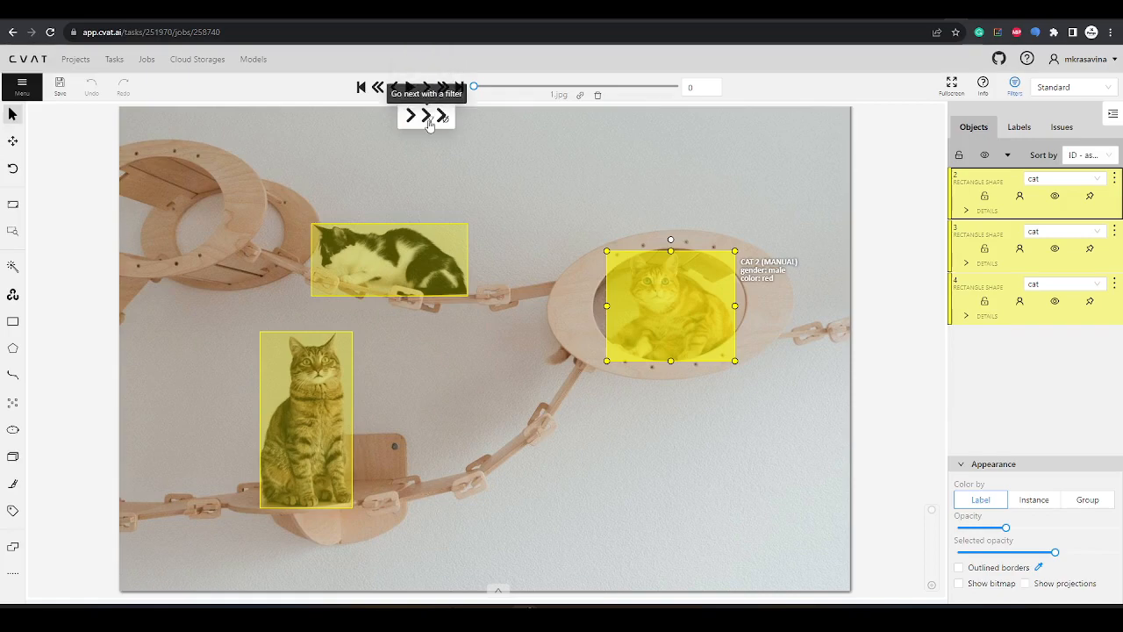
pyautogui.moveTo(873, 173)
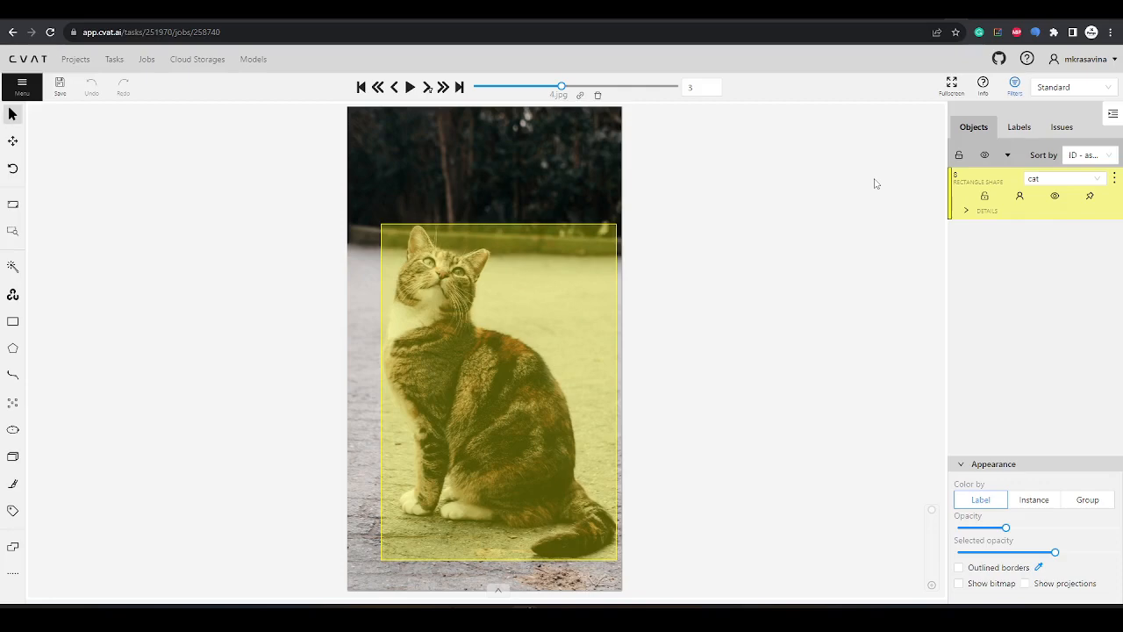
pyautogui.click(360, 86)
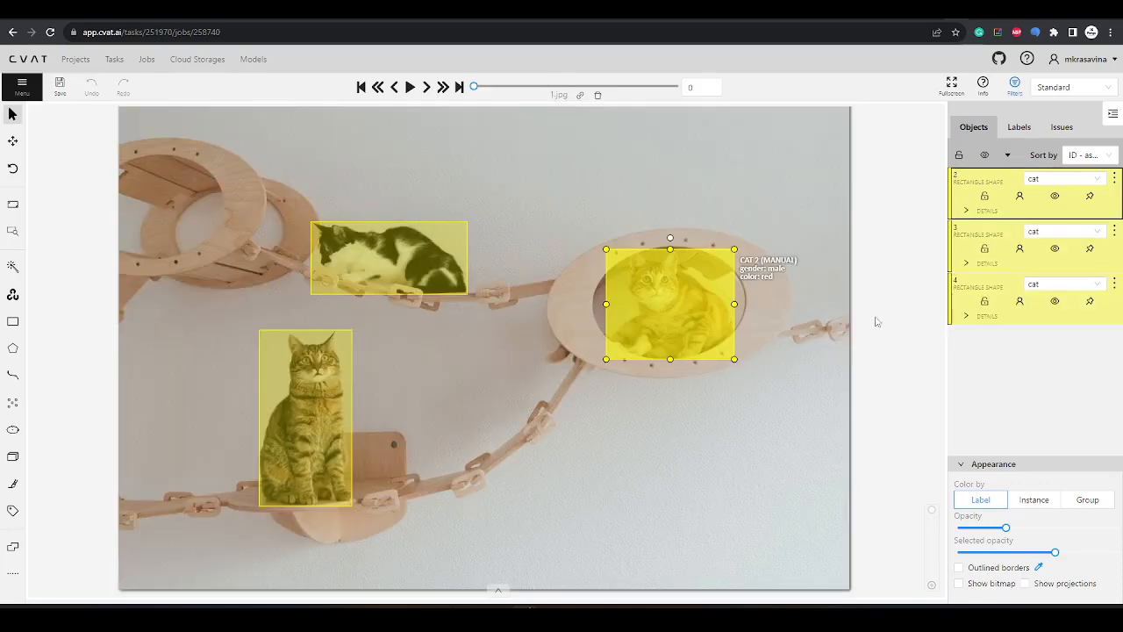
# Rebuild the filter rule as Label cat with gender == __undefined__.
pyautogui.click(1014, 86)
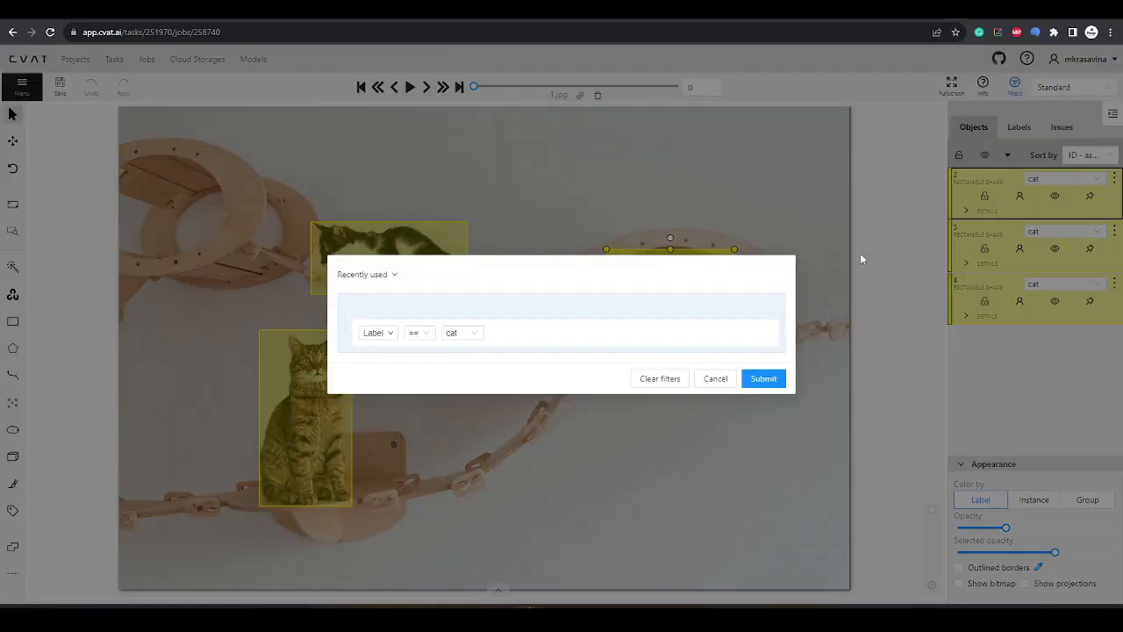
pyautogui.click(659, 378)
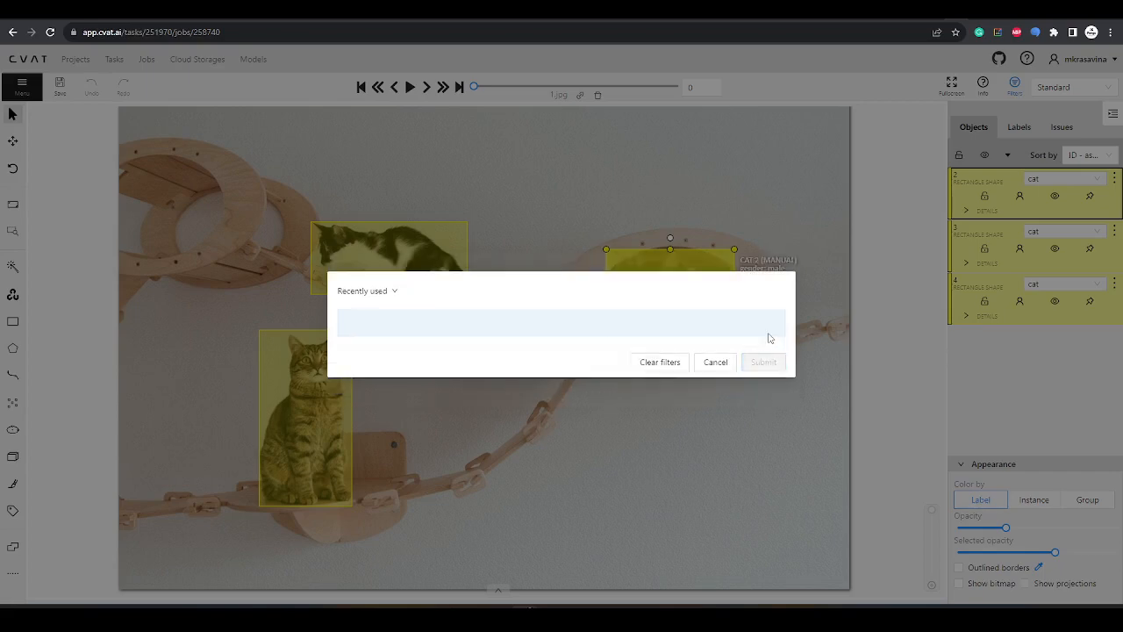
pyautogui.click(561, 322)
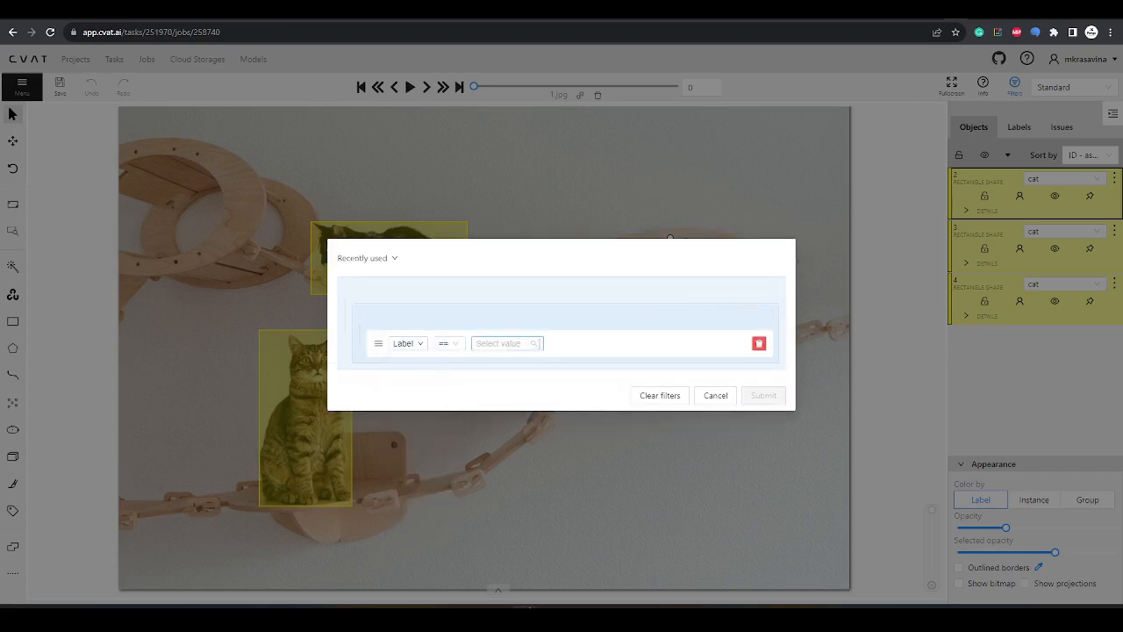
pyautogui.click(504, 343)
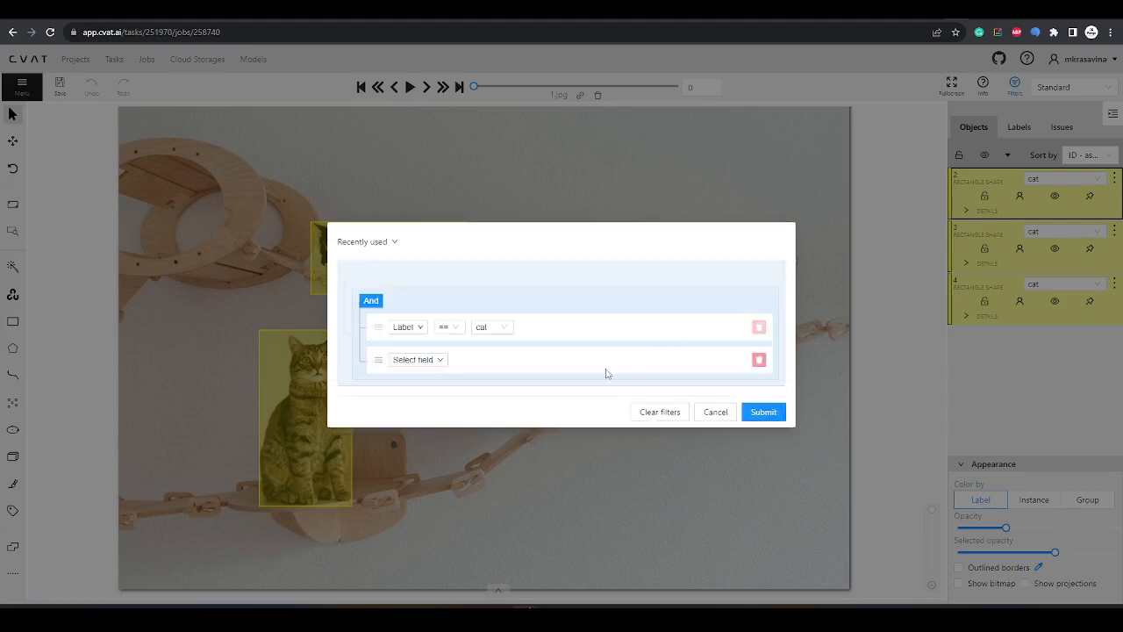
pyautogui.click(418, 359)
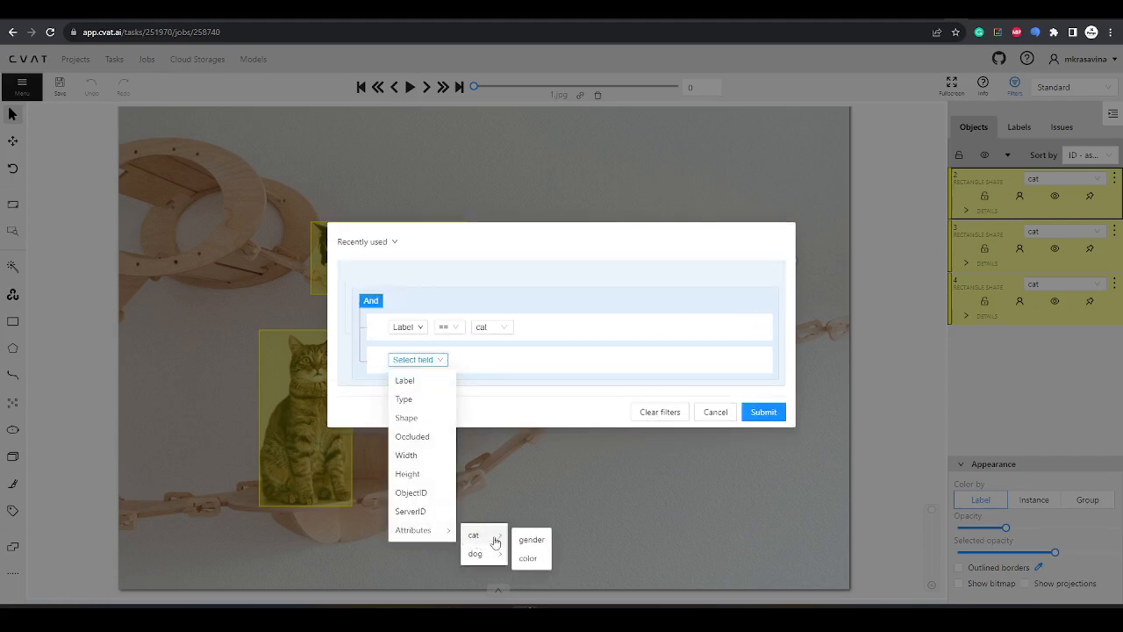
pyautogui.click(531, 540)
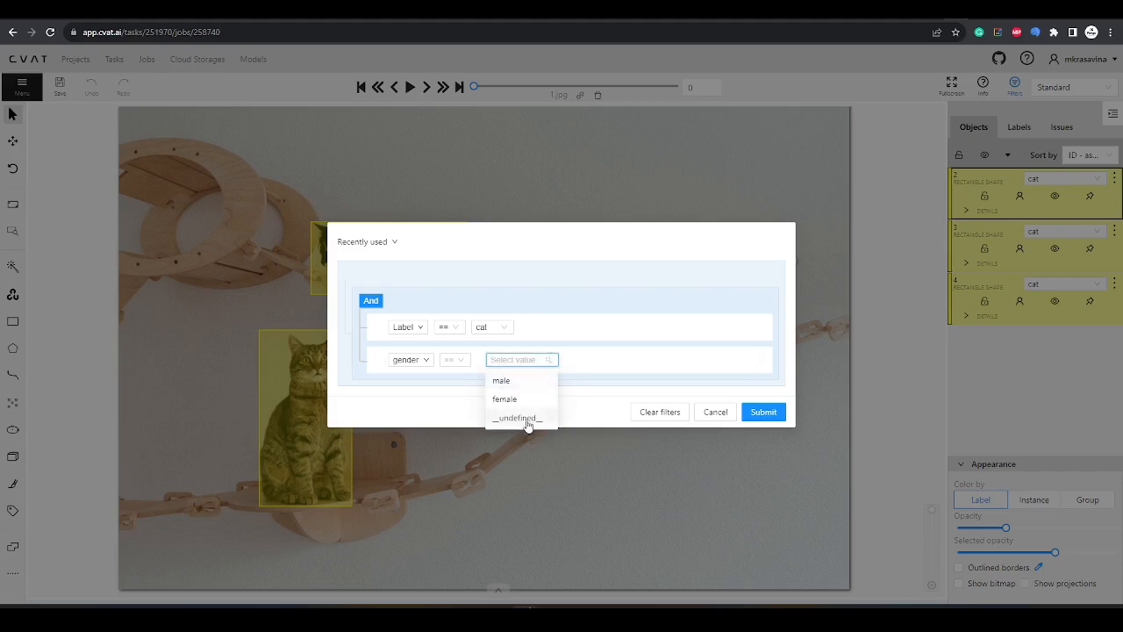
pyautogui.click(517, 418)
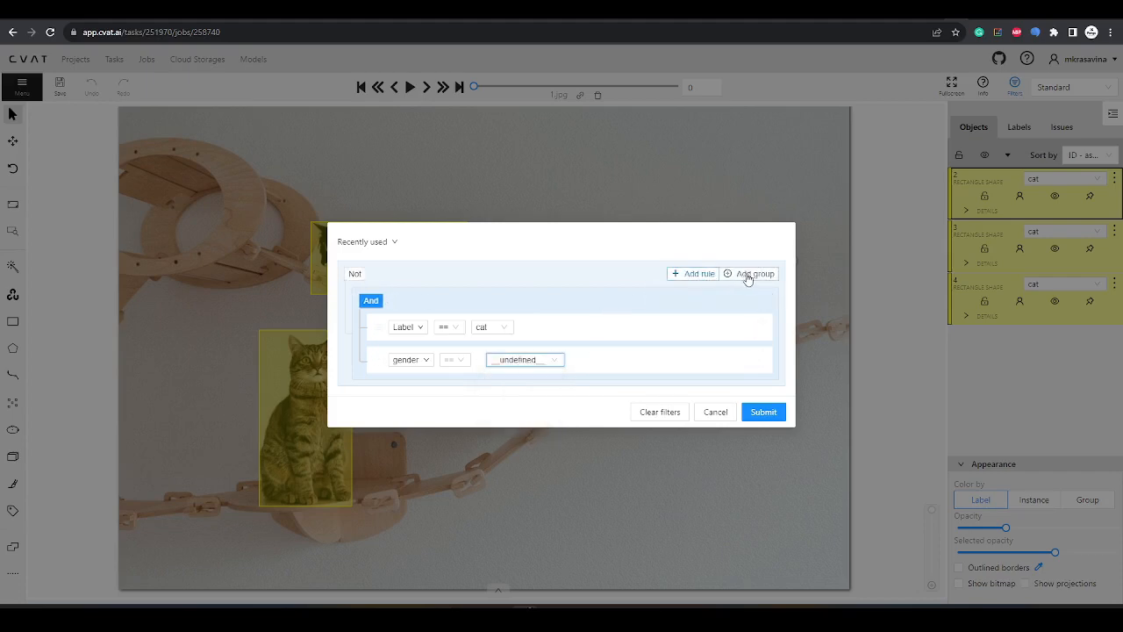
# Add a Label dog group with gender == __undefined__, combine groups with Or, and submit.
pyautogui.click(750, 273)
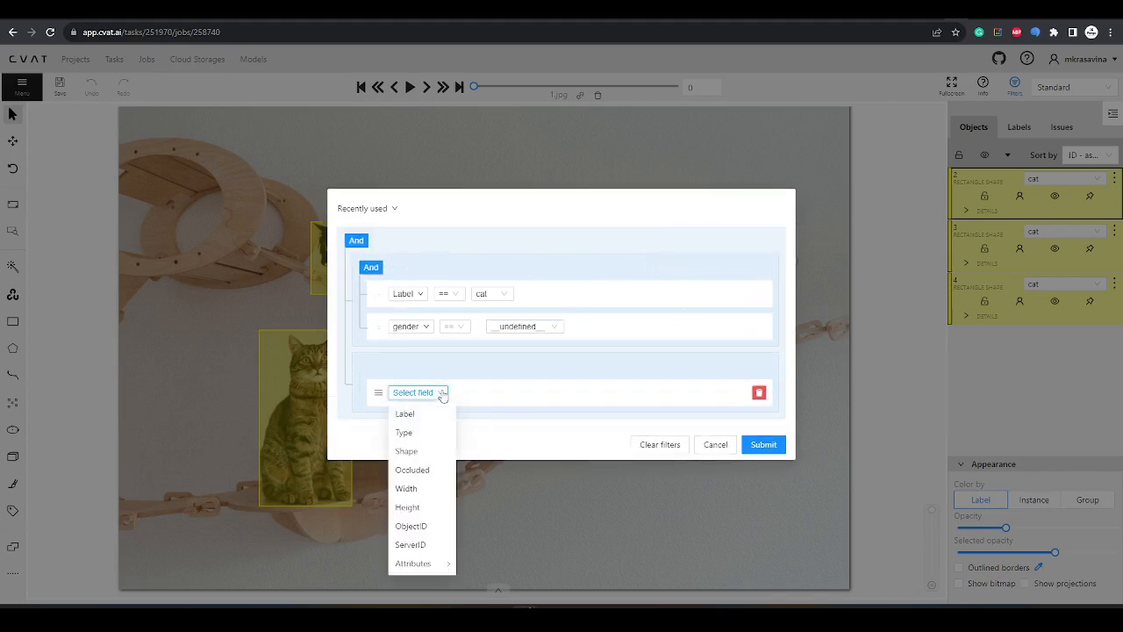
pyautogui.click(404, 414)
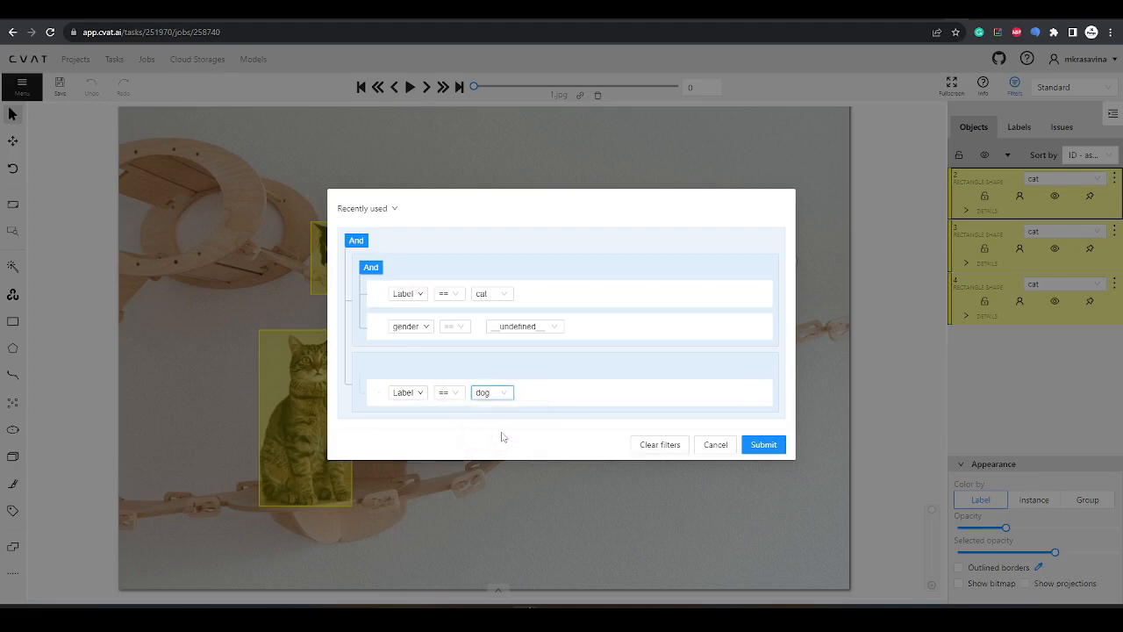
pyautogui.click(418, 408)
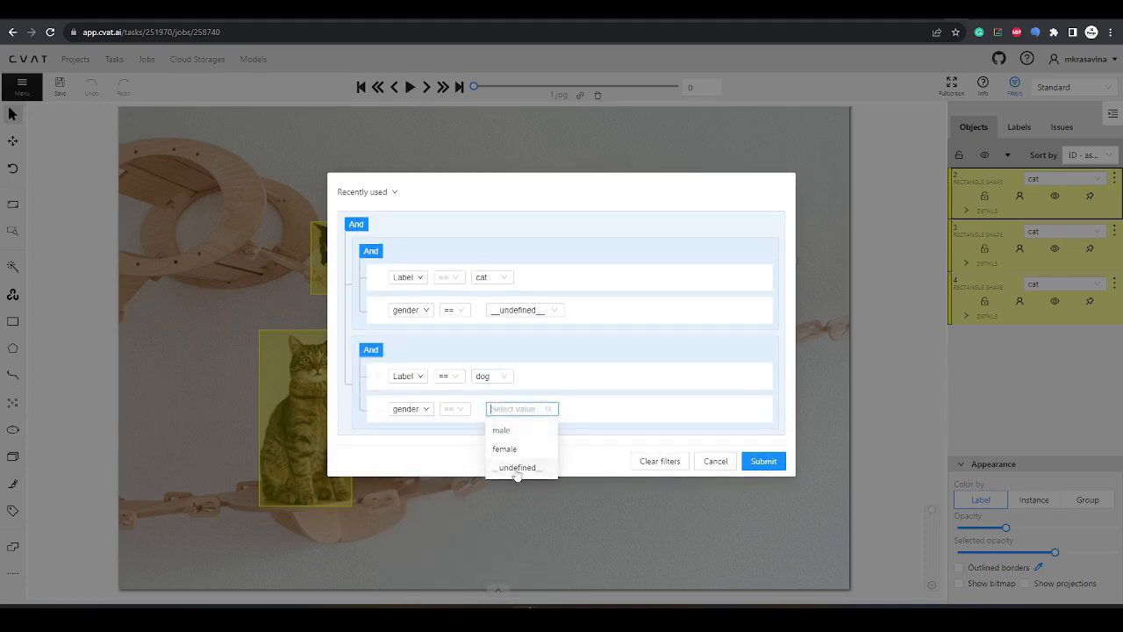
pyautogui.click(517, 467)
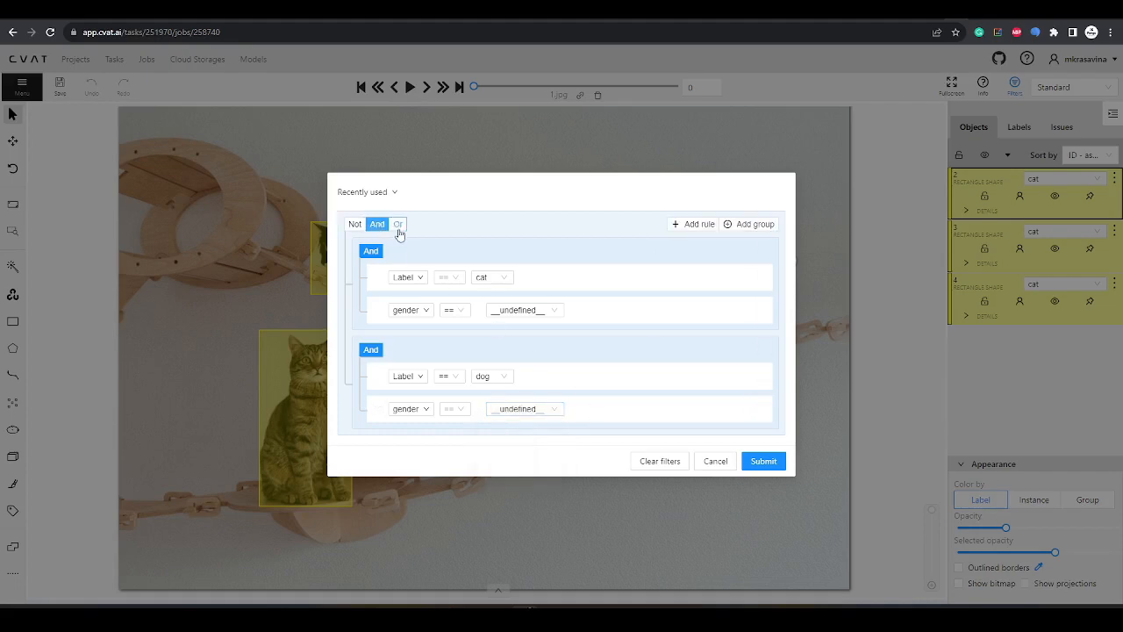
pyautogui.click(397, 224)
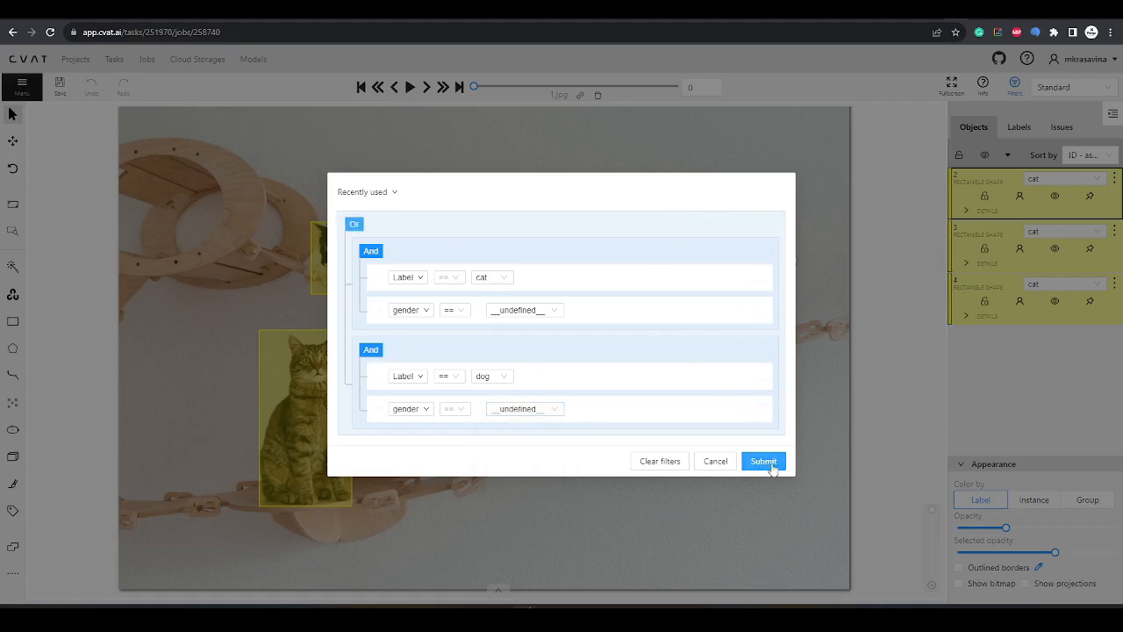
pyautogui.click(762, 461)
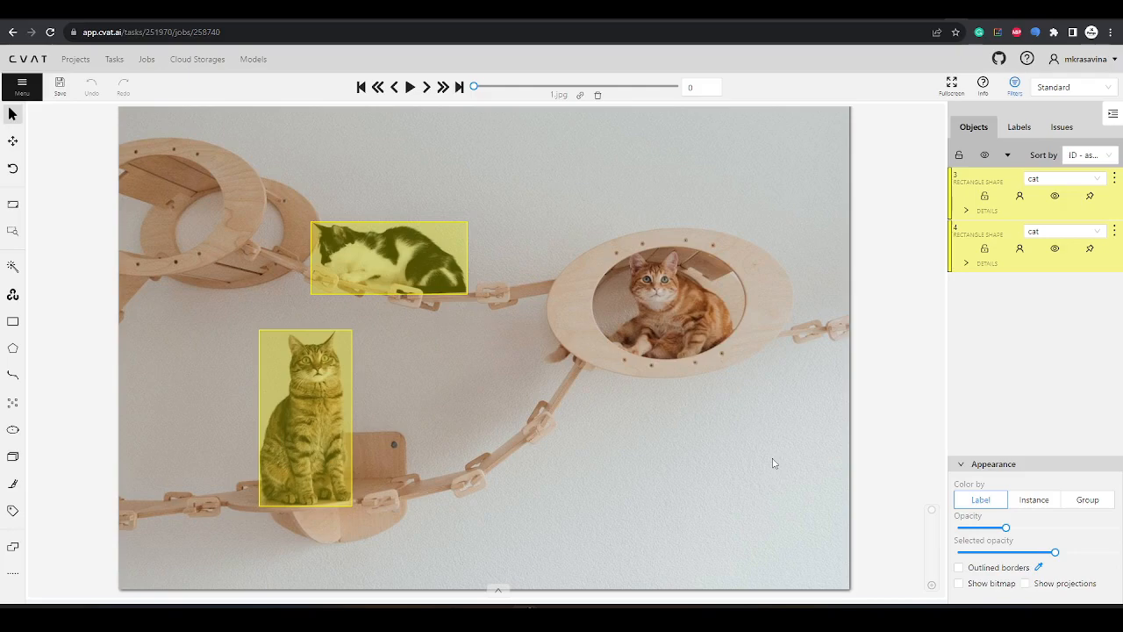
# Step to the filtered dog frame and back to the cats, then go to Jobs.
pyautogui.click(426, 86)
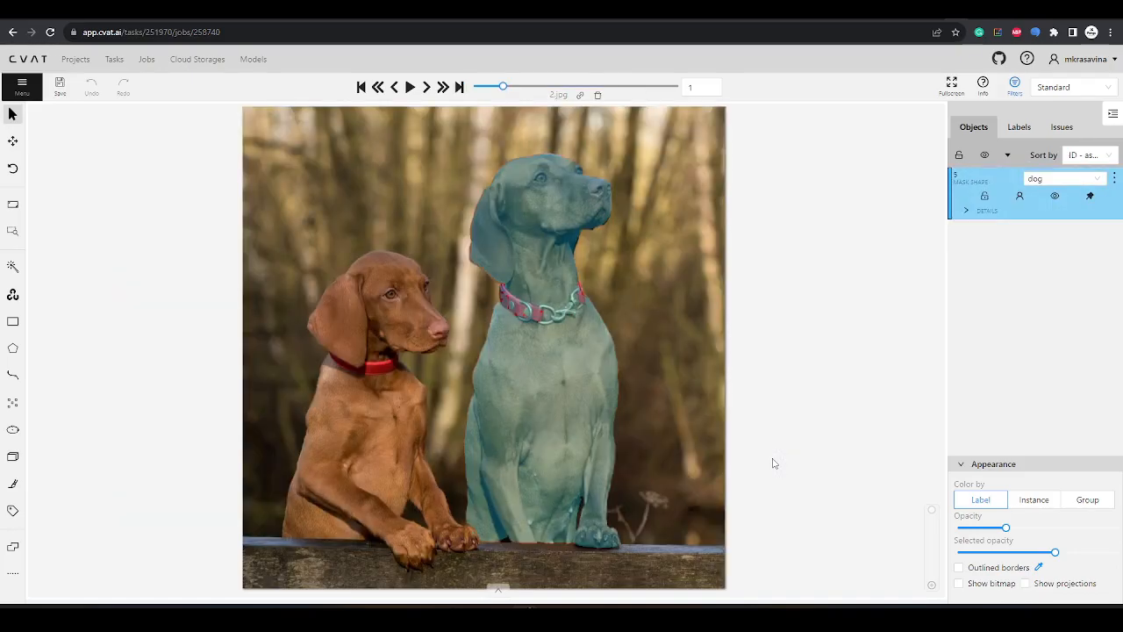
pyautogui.click(394, 86)
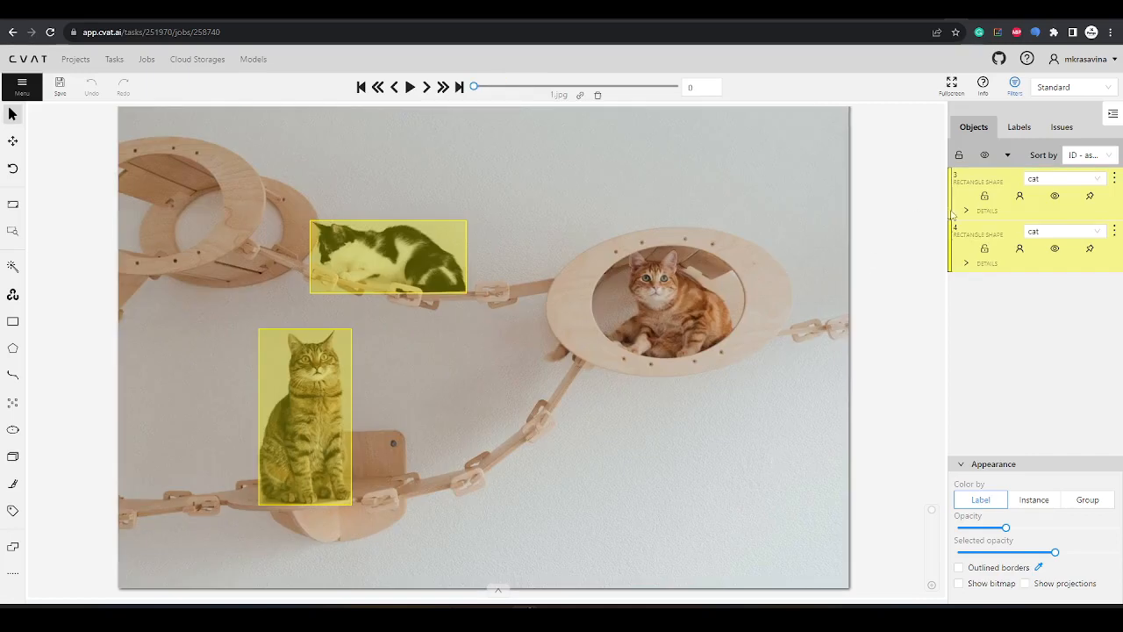
pyautogui.click(986, 209)
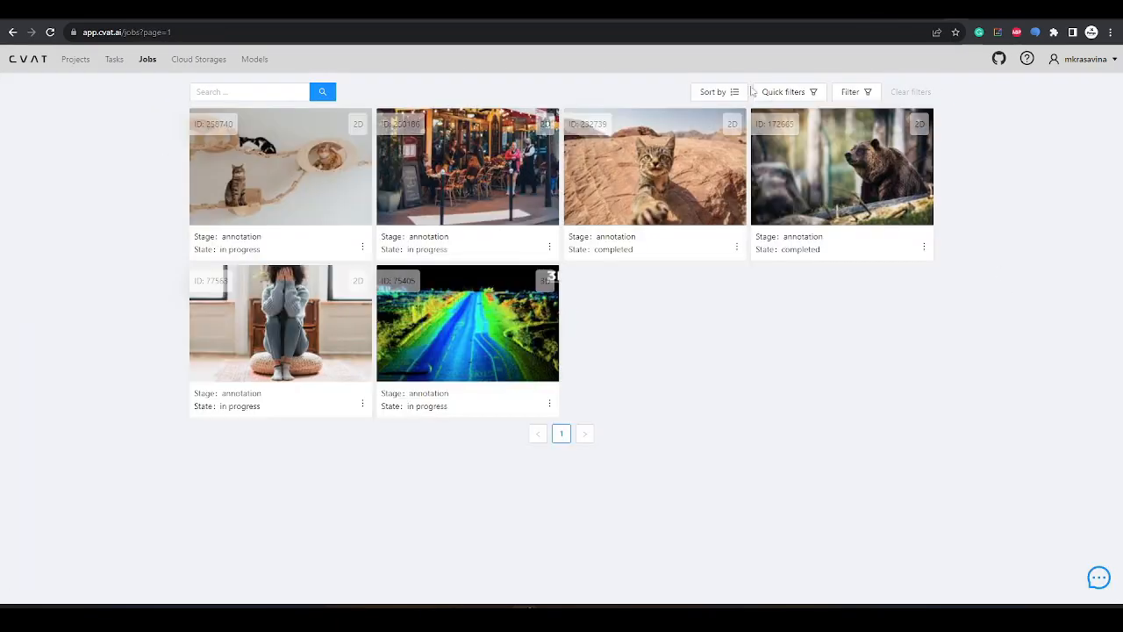
# Sort jobs by Updated date in descending order.
pyautogui.click(712, 91)
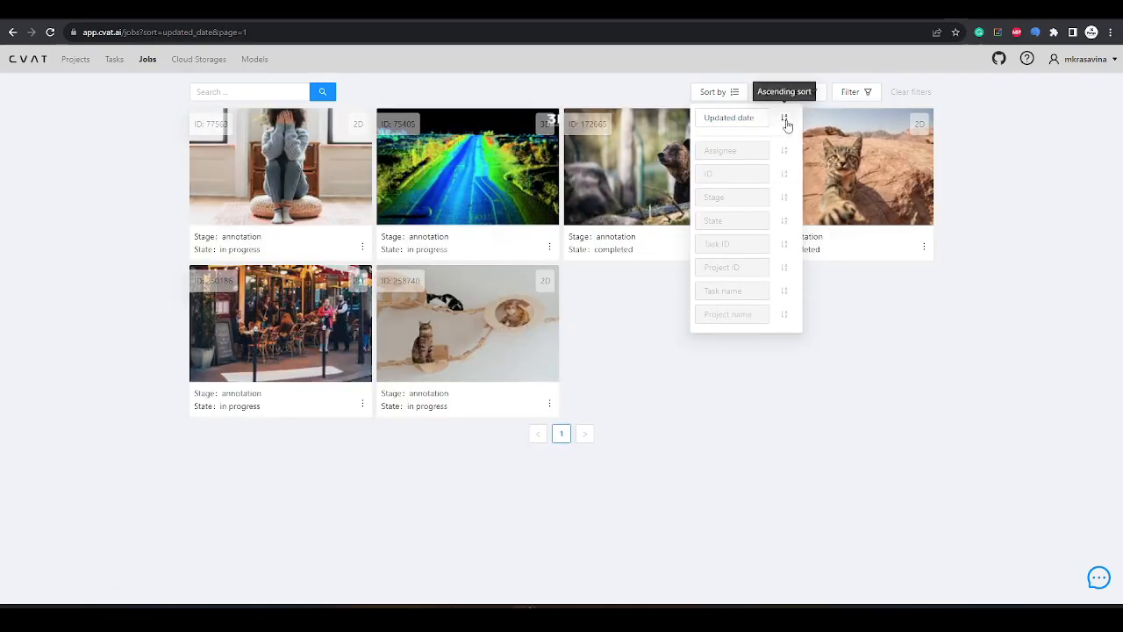
pyautogui.click(784, 120)
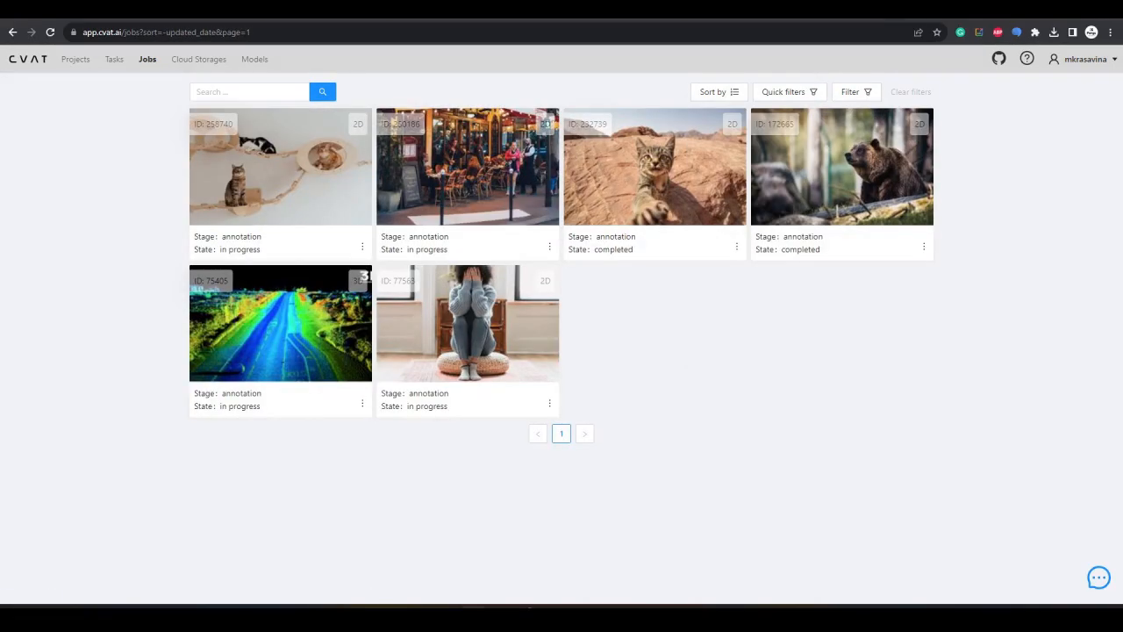
pyautogui.click(782, 91)
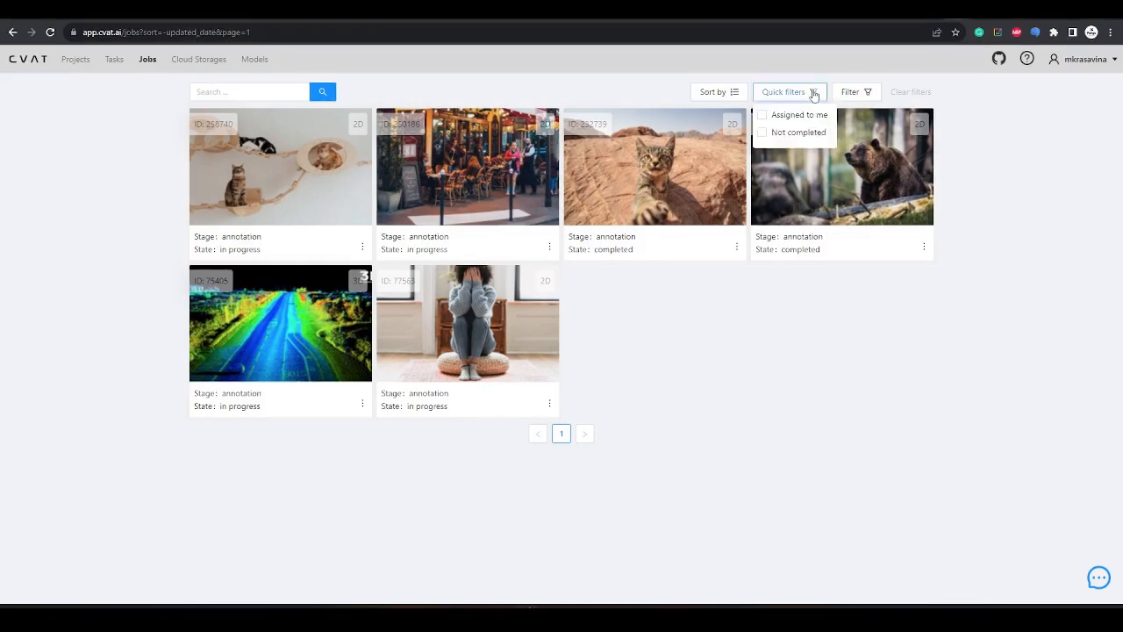
pyautogui.click(761, 114)
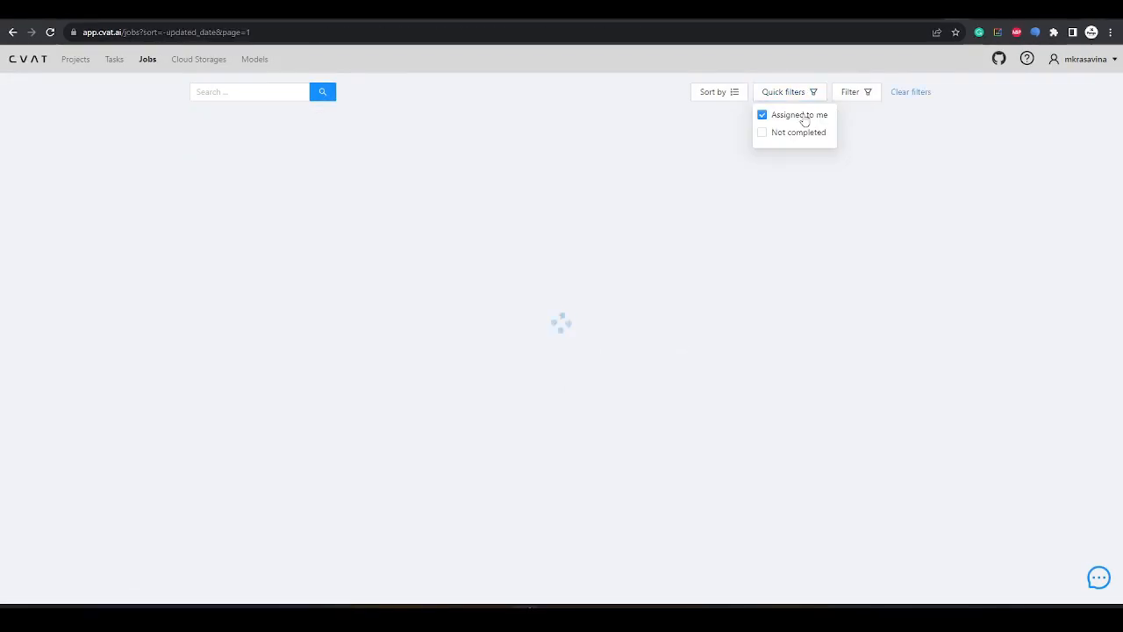
pyautogui.click(761, 132)
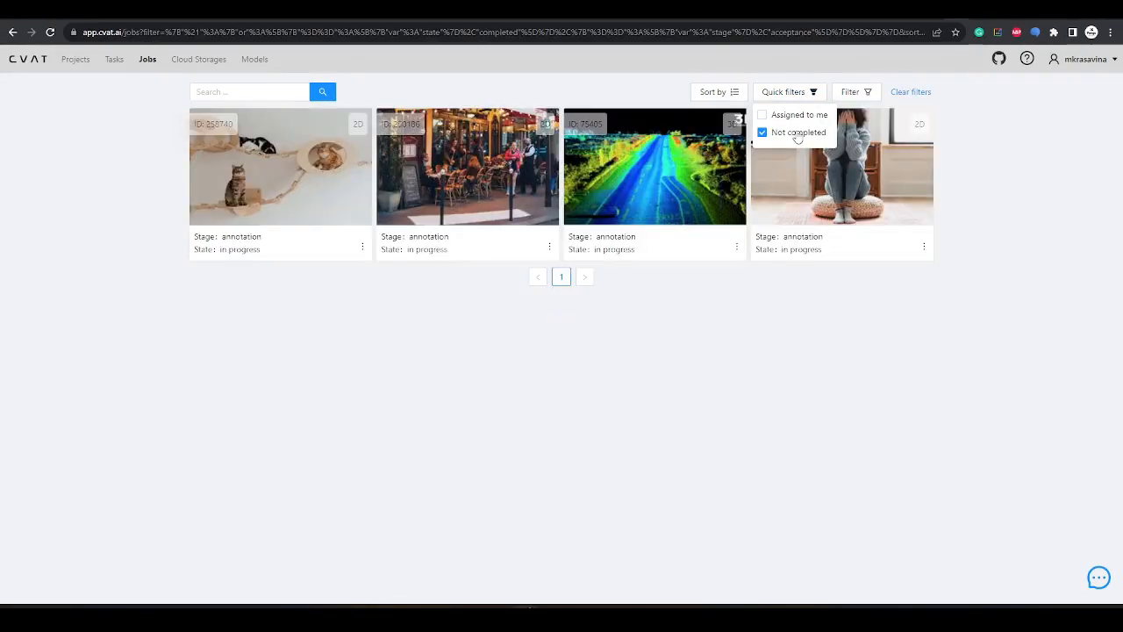
pyautogui.click(762, 131)
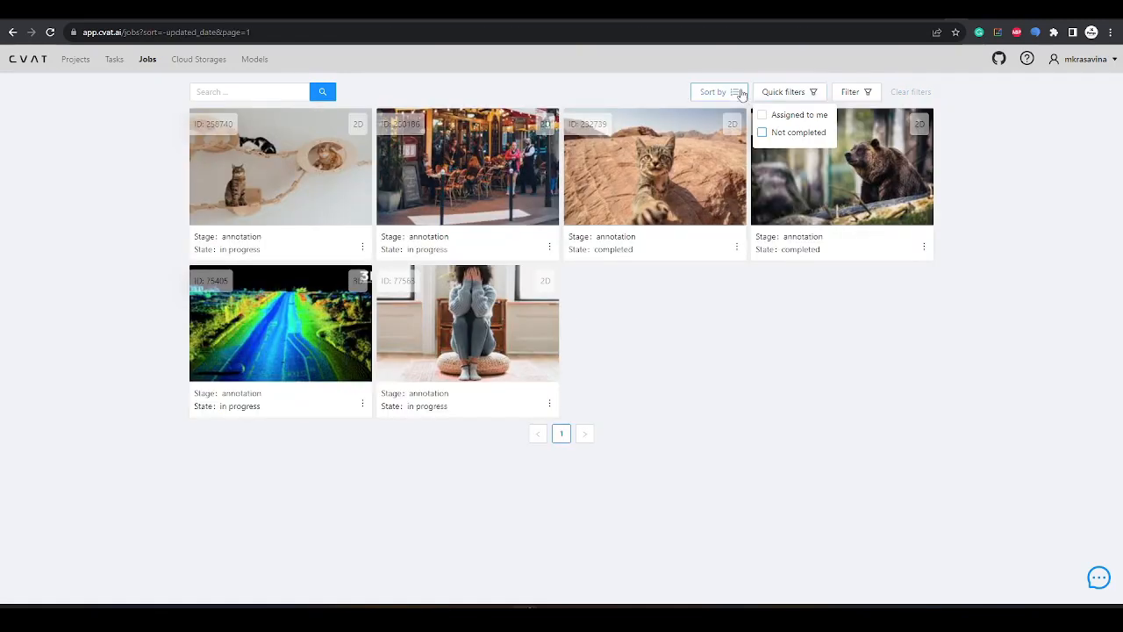
# Add a custom rule State == in progress to the jobs list, then open Projects.
pyautogui.click(851, 91)
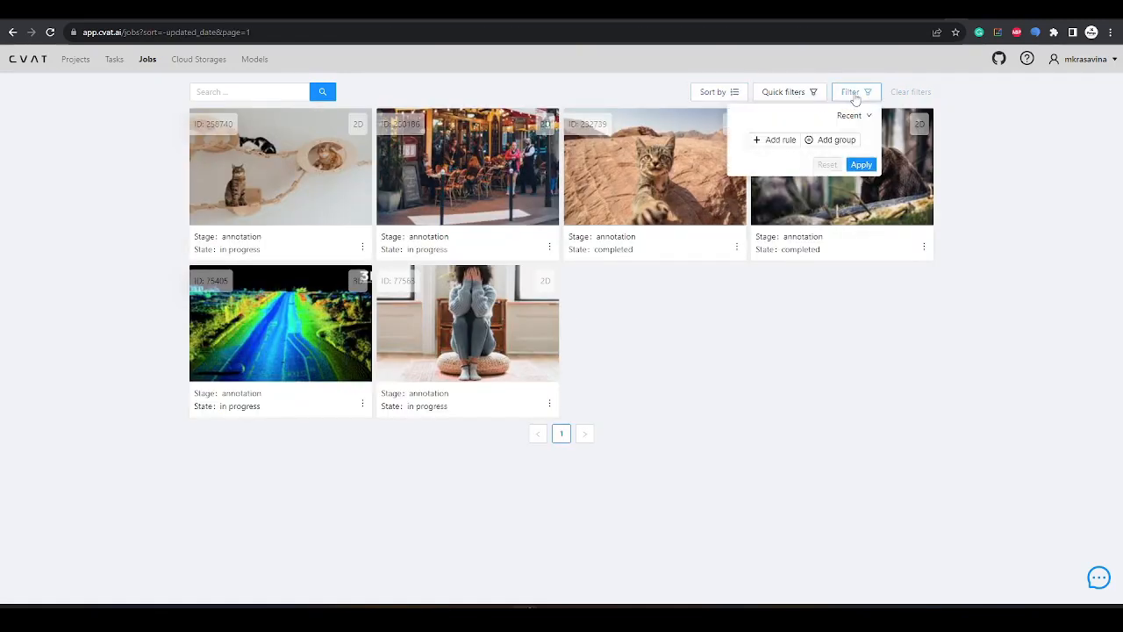
pyautogui.click(780, 140)
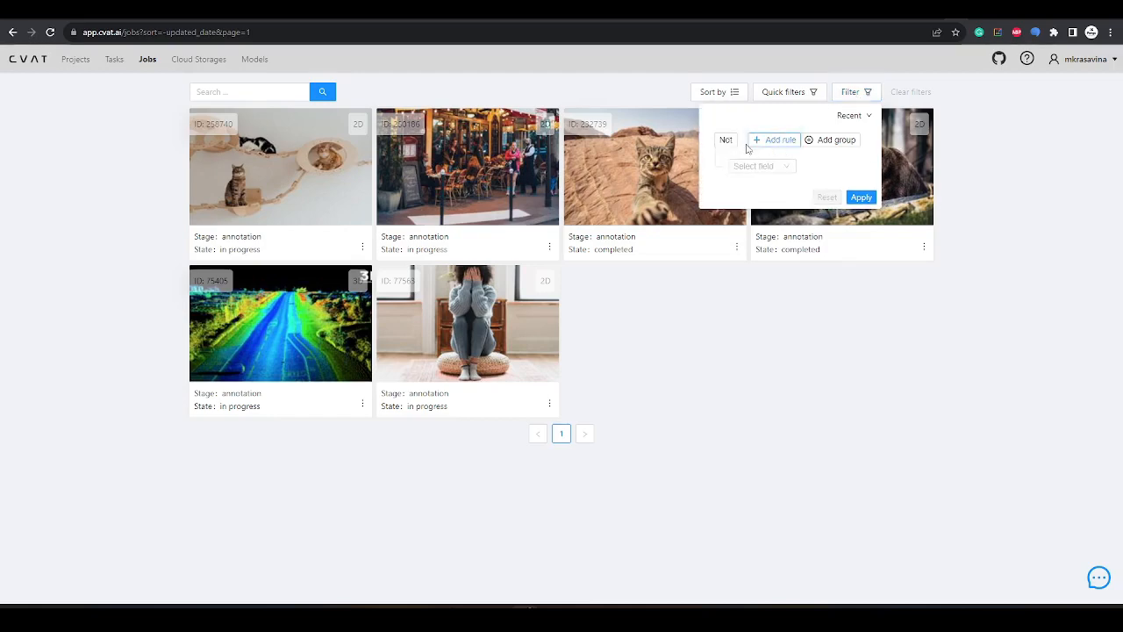
pyautogui.click(779, 139)
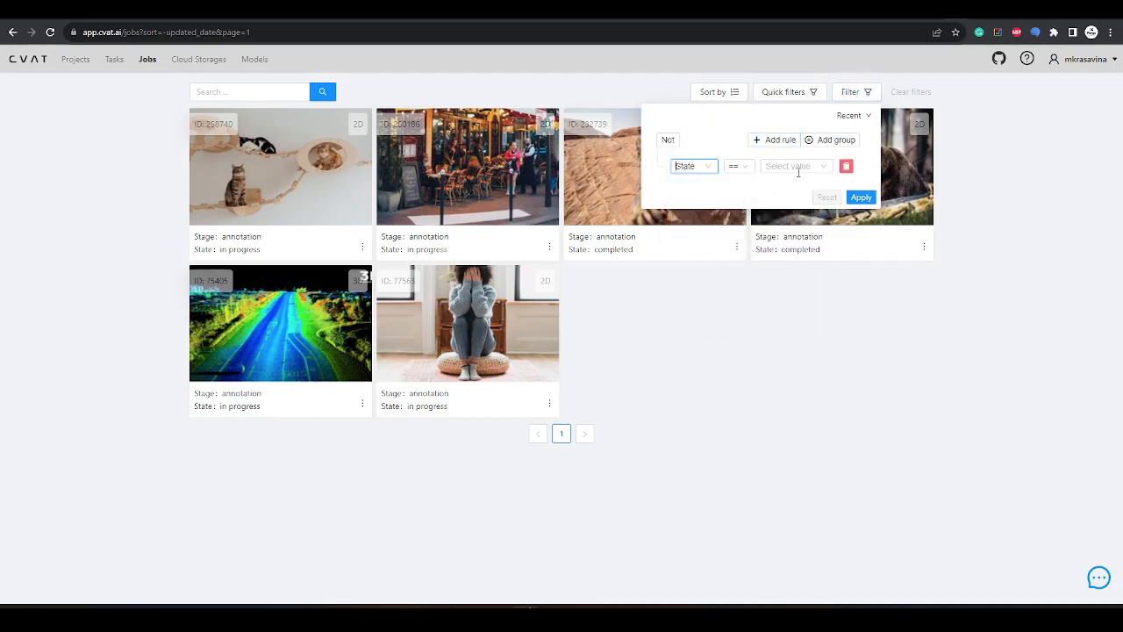
pyautogui.click(789, 166)
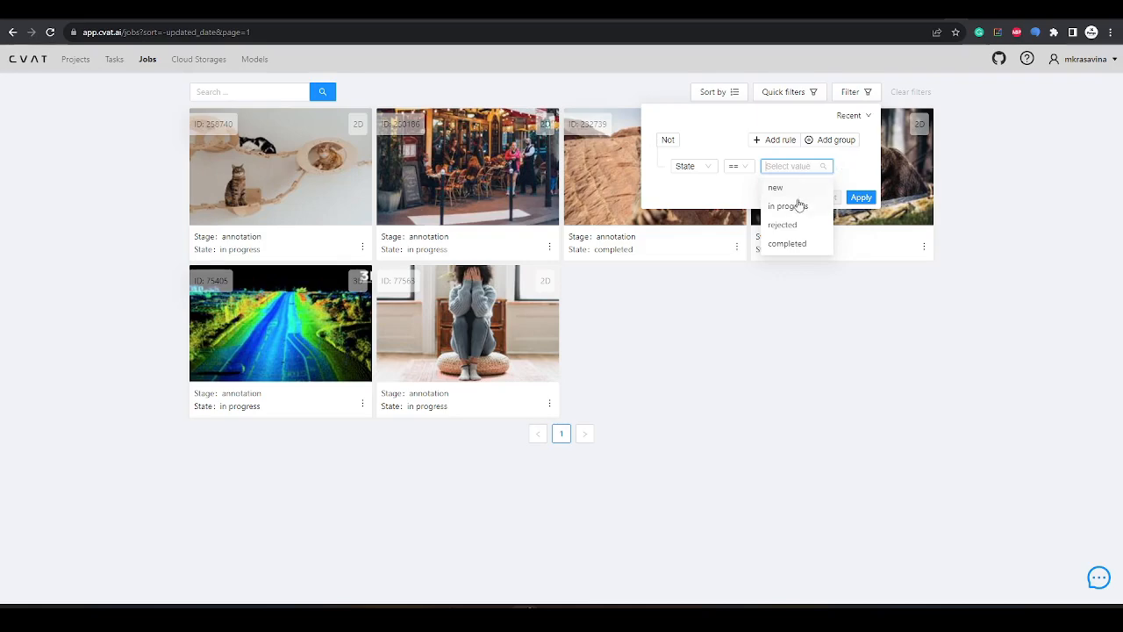
pyautogui.click(787, 206)
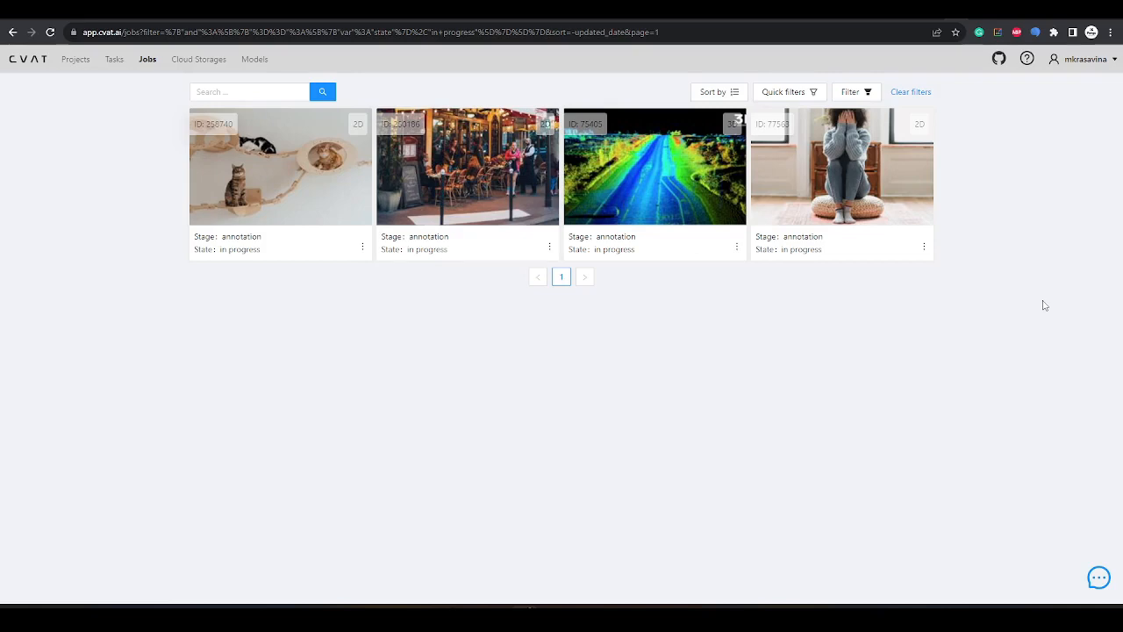
pyautogui.click(77, 59)
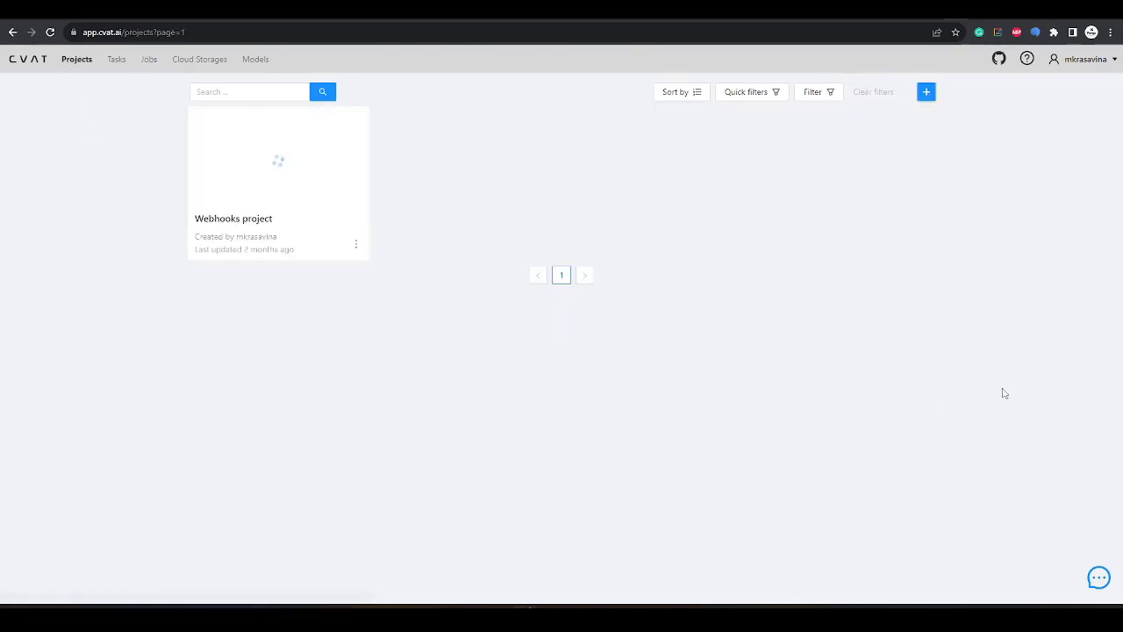